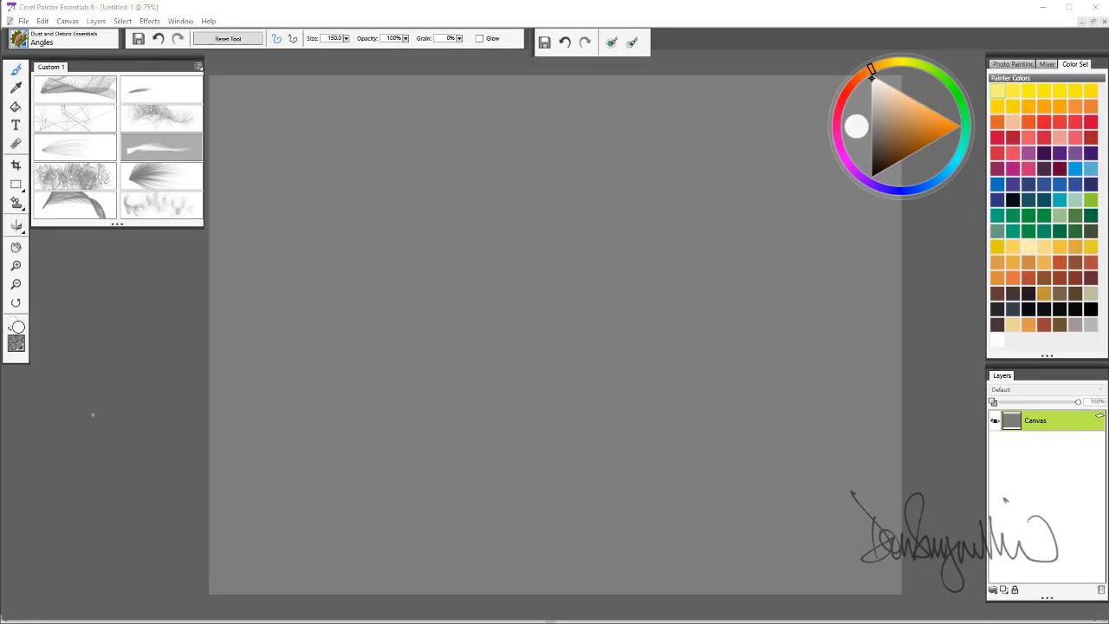
{"action": "mouse_move", "coordinate": [88, 423]}
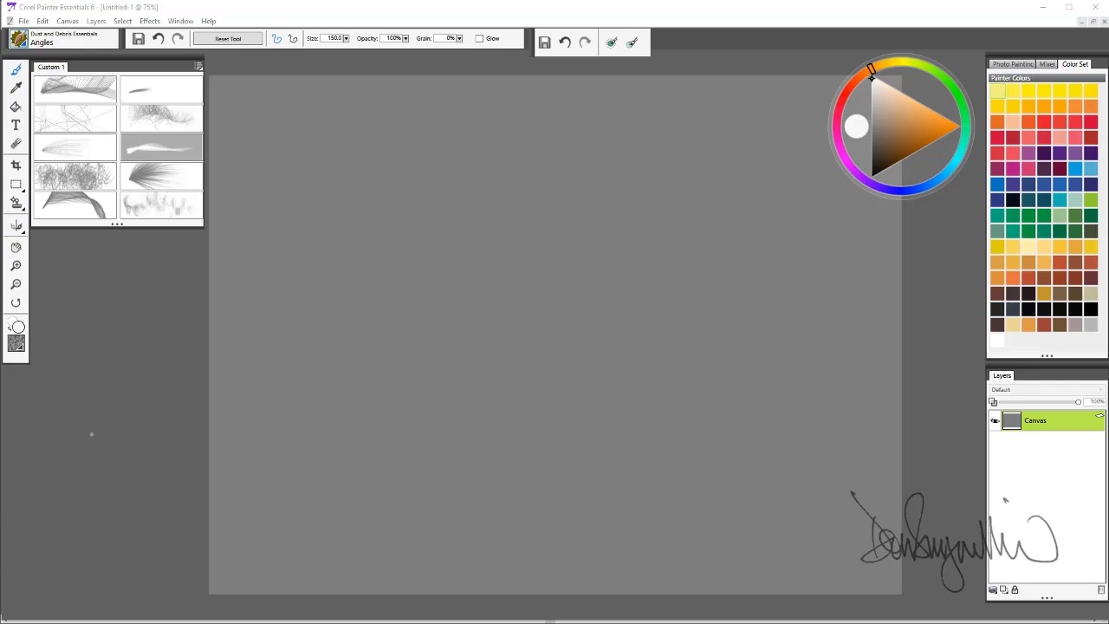
{"action": "mouse_move", "coordinate": [93, 446]}
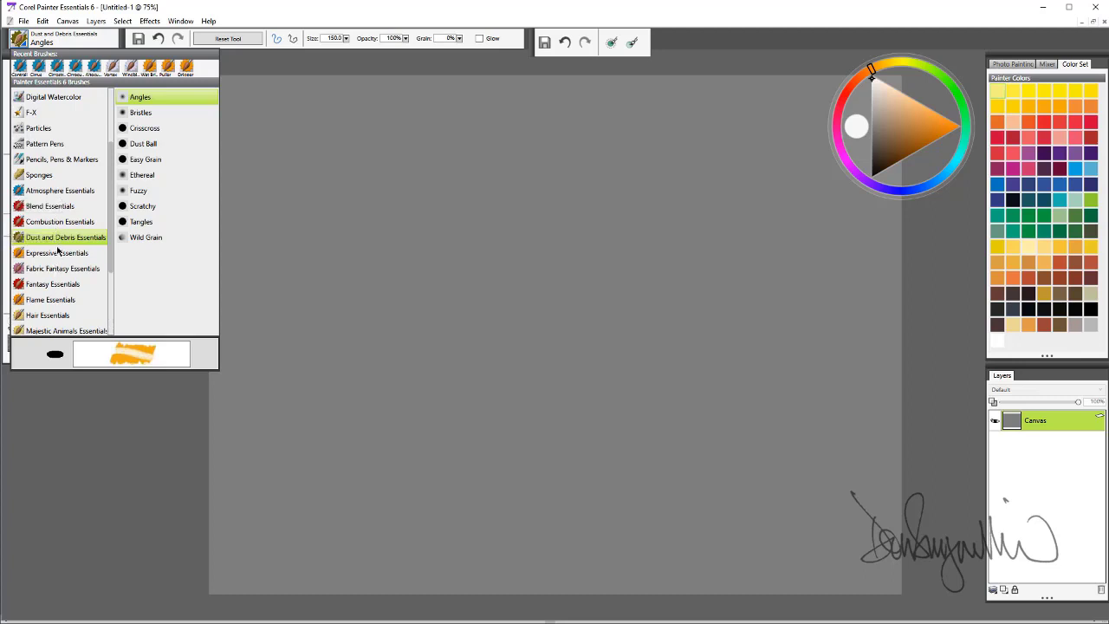
Step: Browse the Particles category, then return to Dust and Debris Essentials with Angles current
{"action": "left_click", "coordinate": [38, 142]}
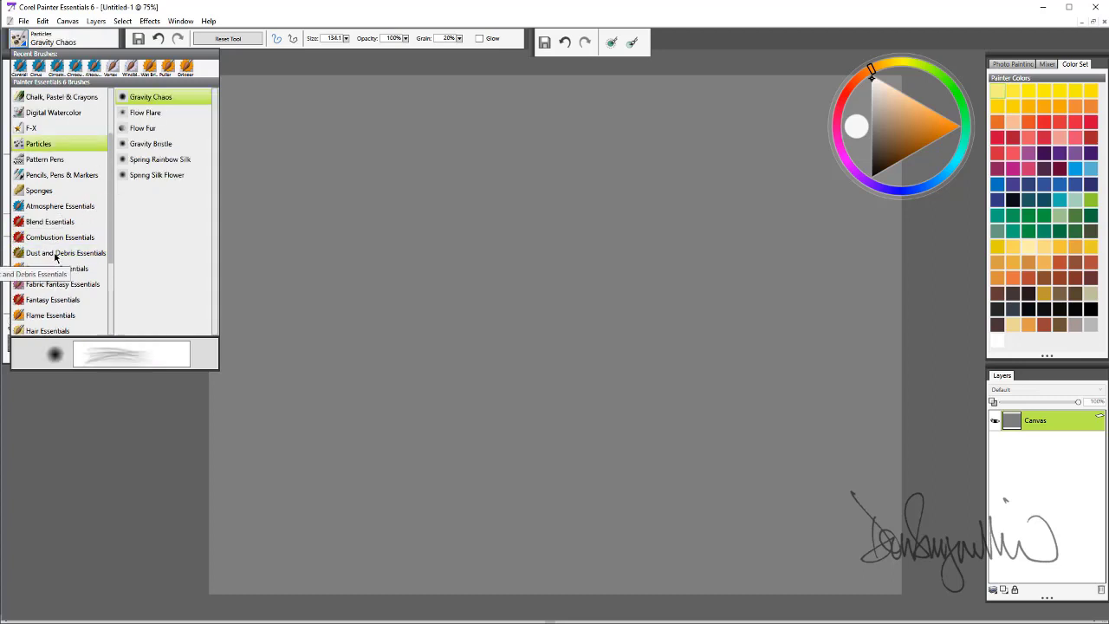
{"action": "left_click", "coordinate": [66, 253]}
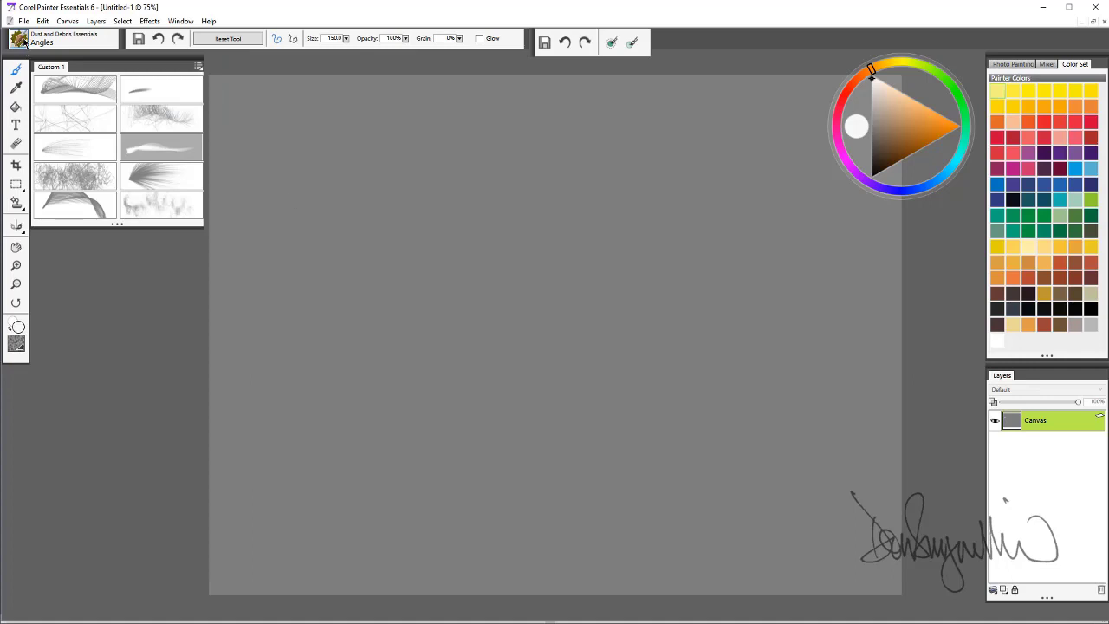
{"action": "mouse_move", "coordinate": [158, 208]}
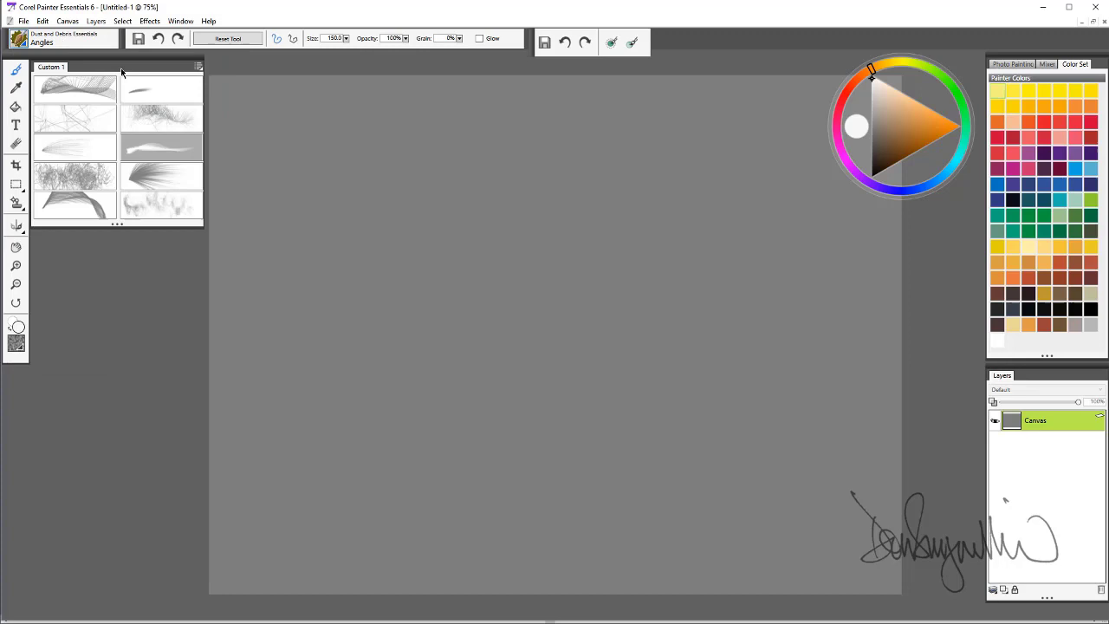
Step: Make Angles from the Custom 1 palette the current brush for painting criss-crossing lines
{"action": "left_click", "coordinate": [77, 90]}
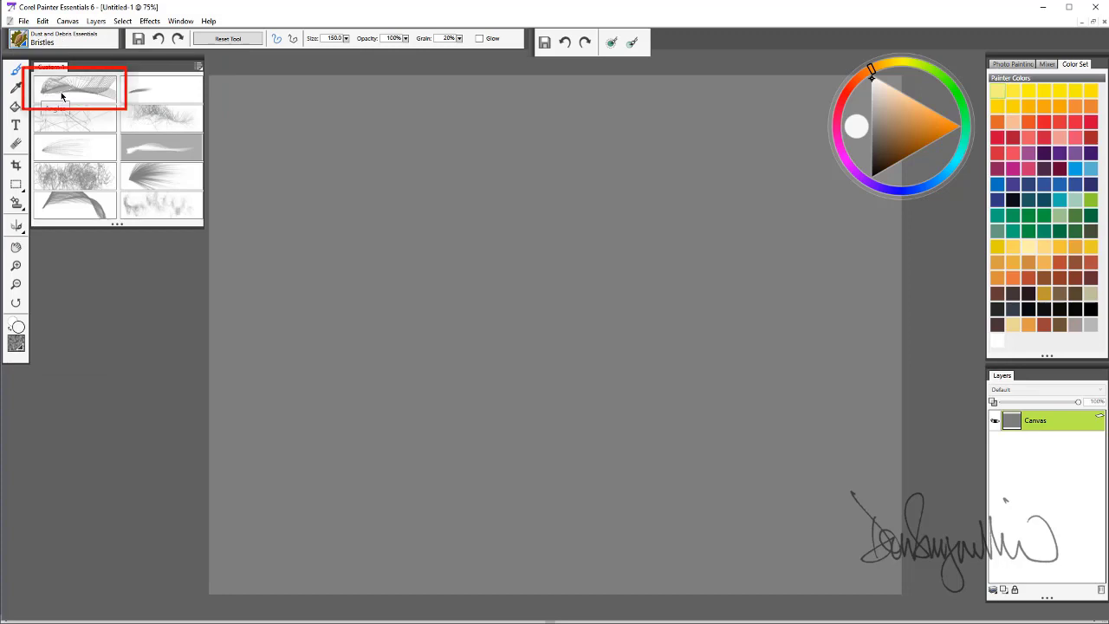
{"action": "mouse_move", "coordinate": [80, 95]}
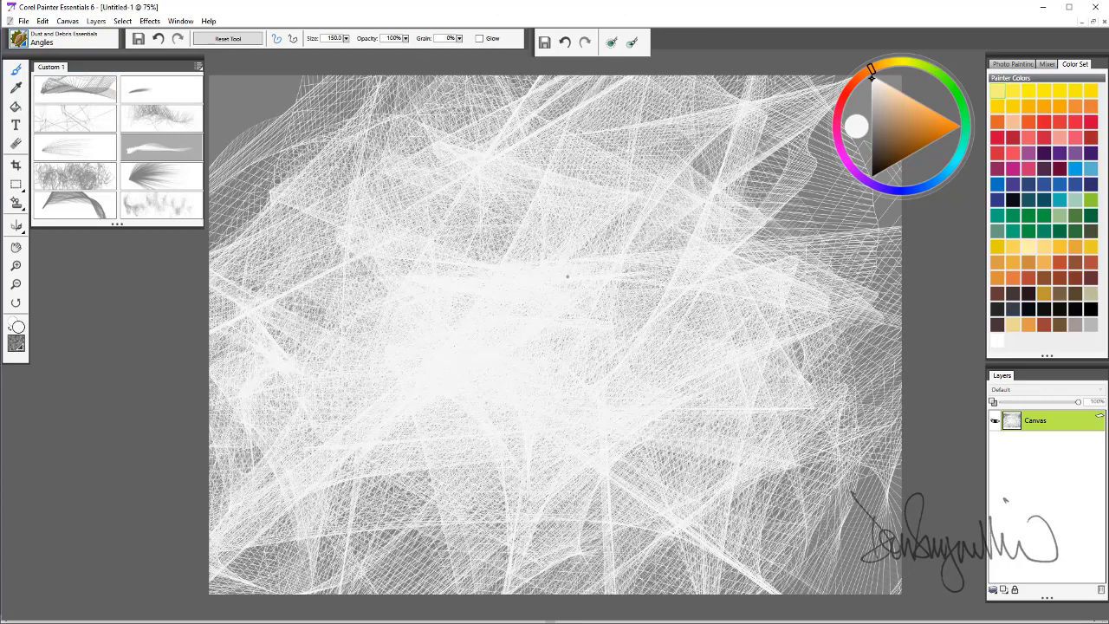
{"action": "mouse_move", "coordinate": [527, 277]}
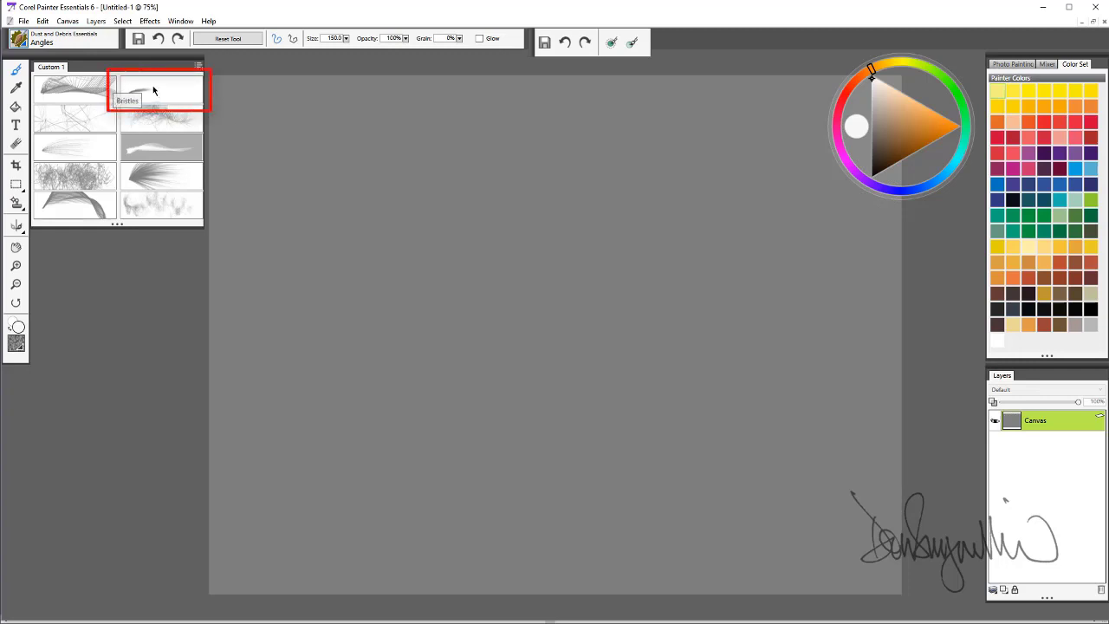
Step: Switch to the Bristles brush and paint a long curved bristle stroke across the canvas
{"action": "left_click", "coordinate": [160, 90]}
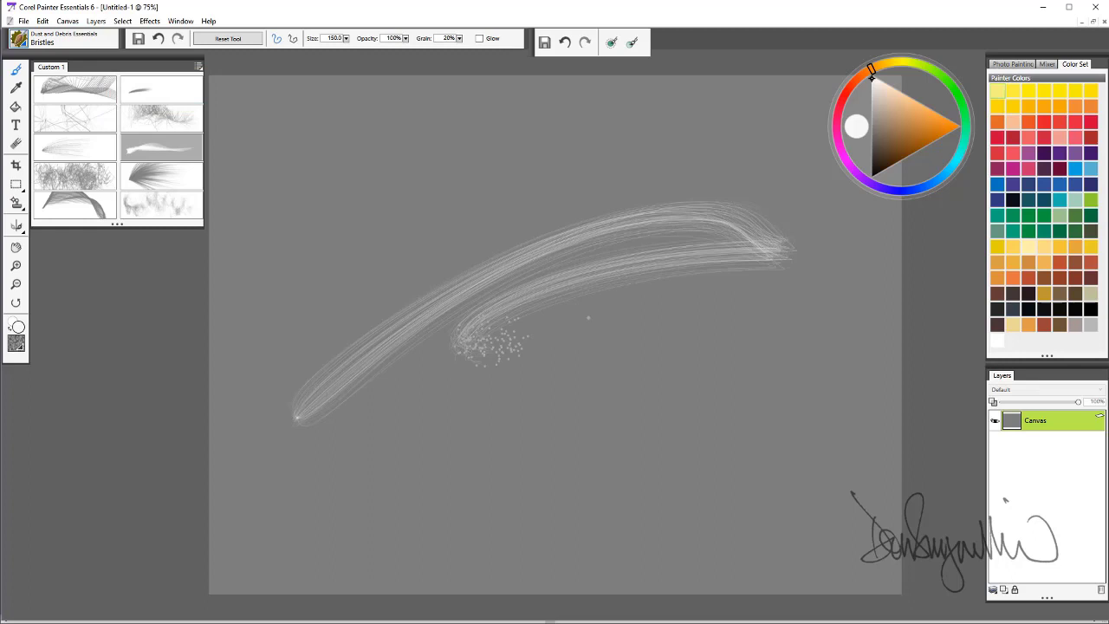
{"action": "left_click_drag", "start_coordinate": [303, 407], "coordinate": [875, 364]}
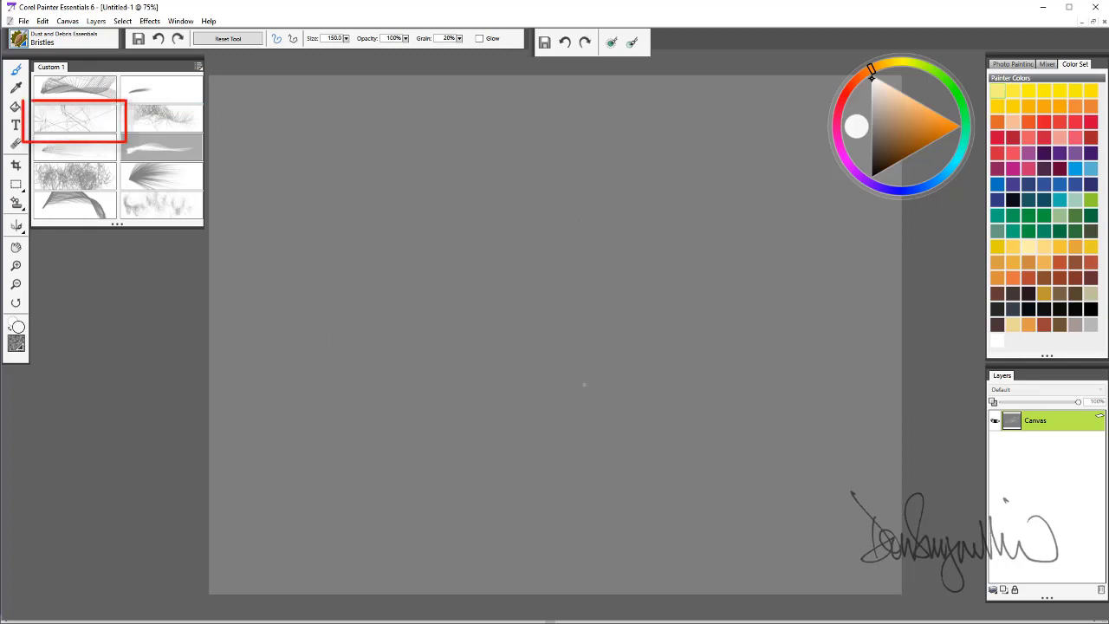
{"action": "mouse_move", "coordinate": [73, 118]}
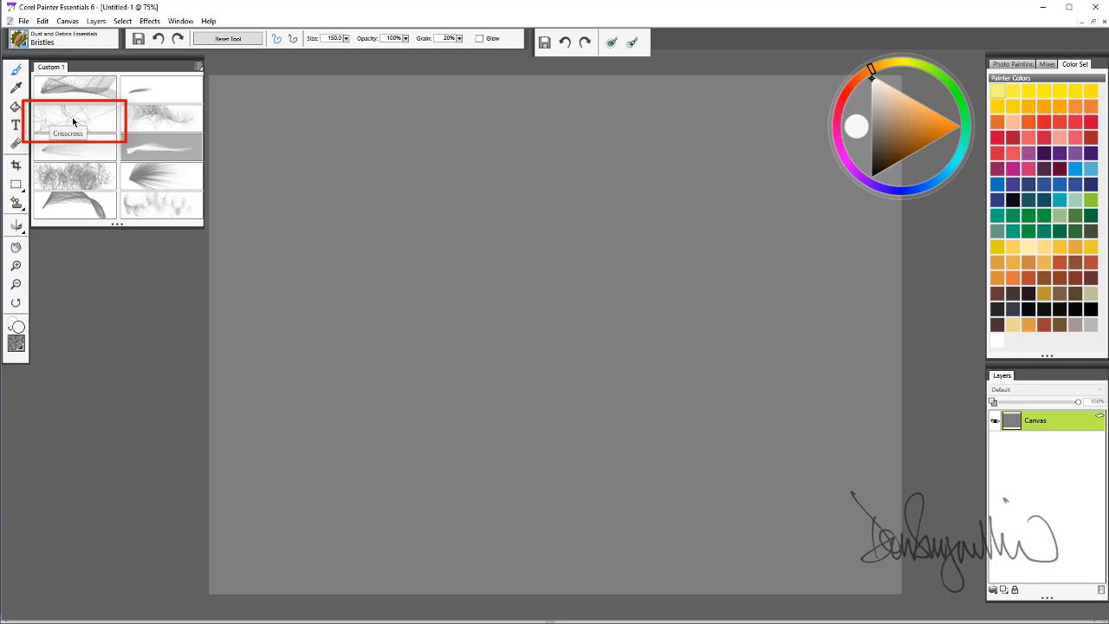
Step: Switch to the Crisscross brush and paint a test stroke across the canvas
{"action": "left_click", "coordinate": [73, 117]}
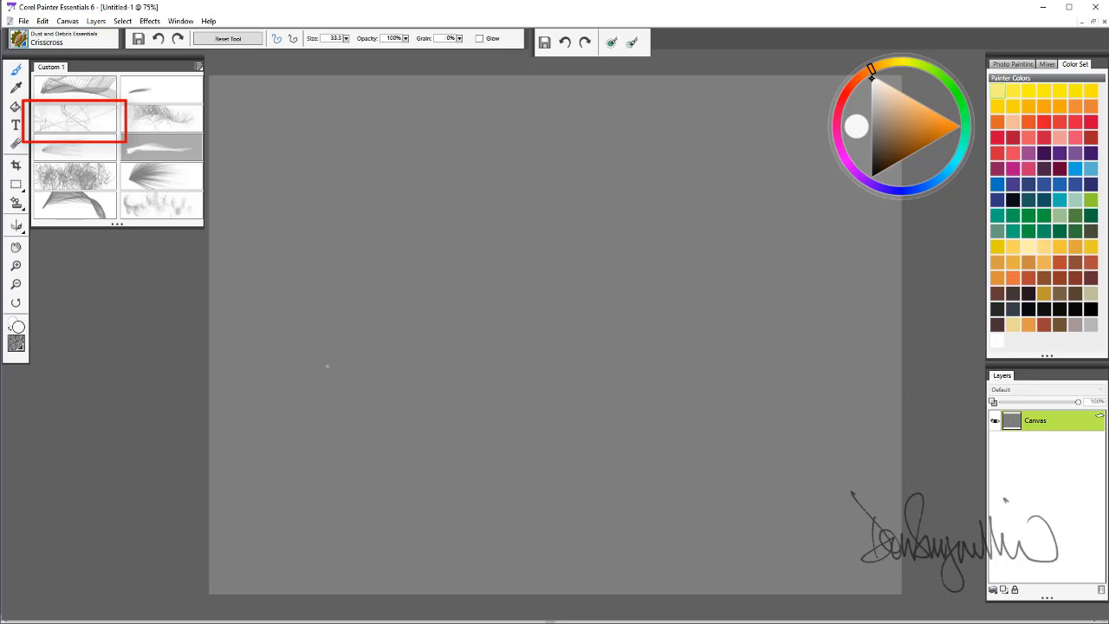
{"action": "left_click_drag", "start_coordinate": [295, 260], "coordinate": [823, 329]}
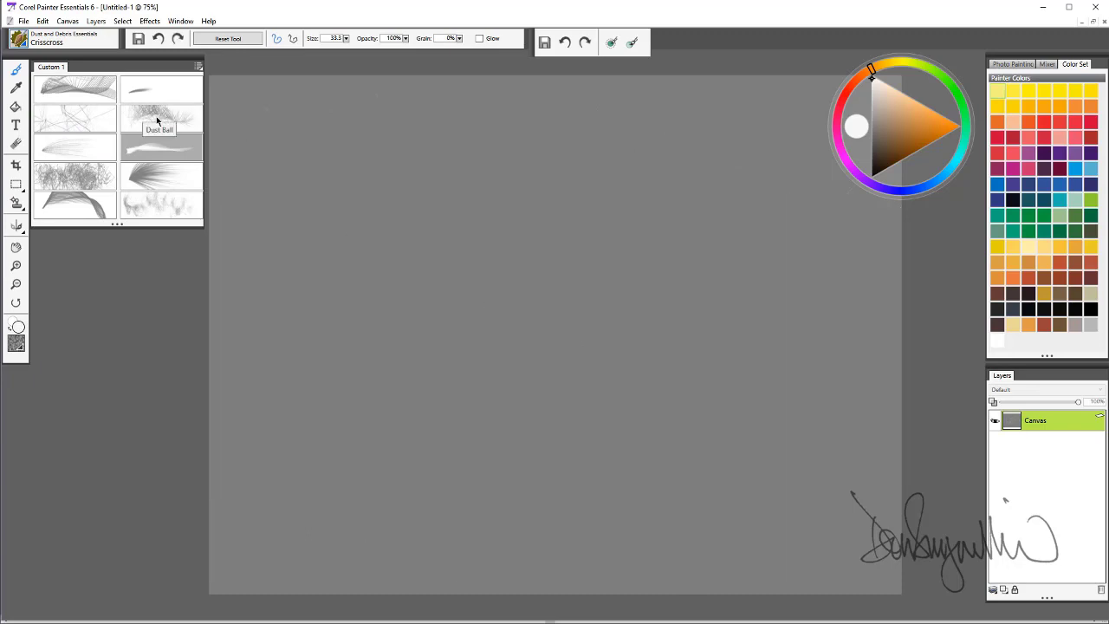
Step: Paint with the Dust Ball brush, then make Easy Grain the current brush
{"action": "left_click", "coordinate": [159, 113]}
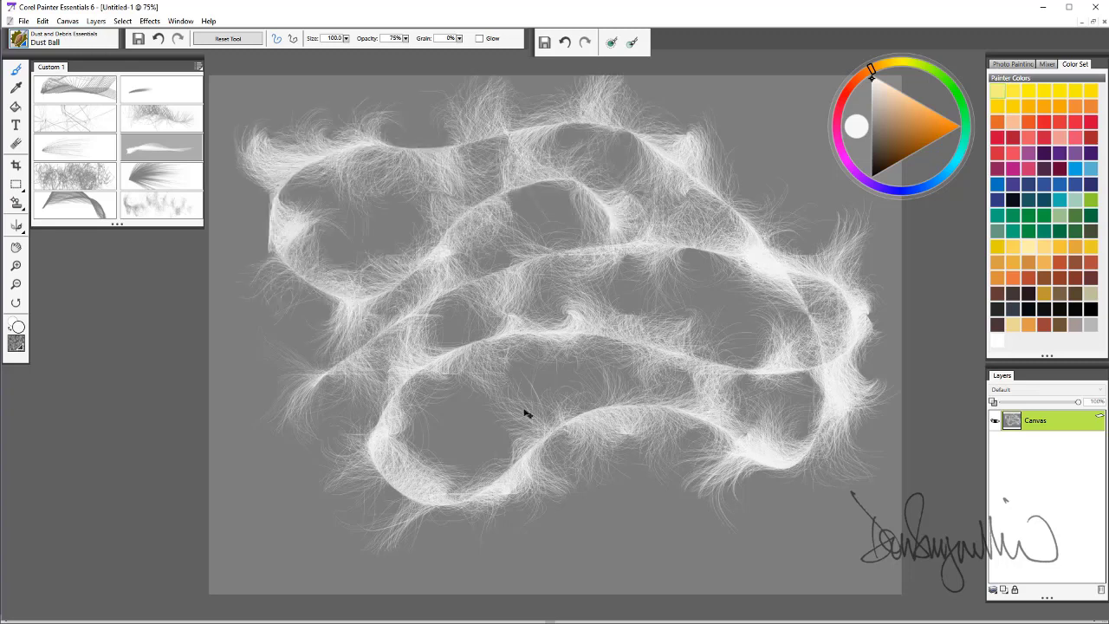
{"action": "left_click", "coordinate": [74, 147]}
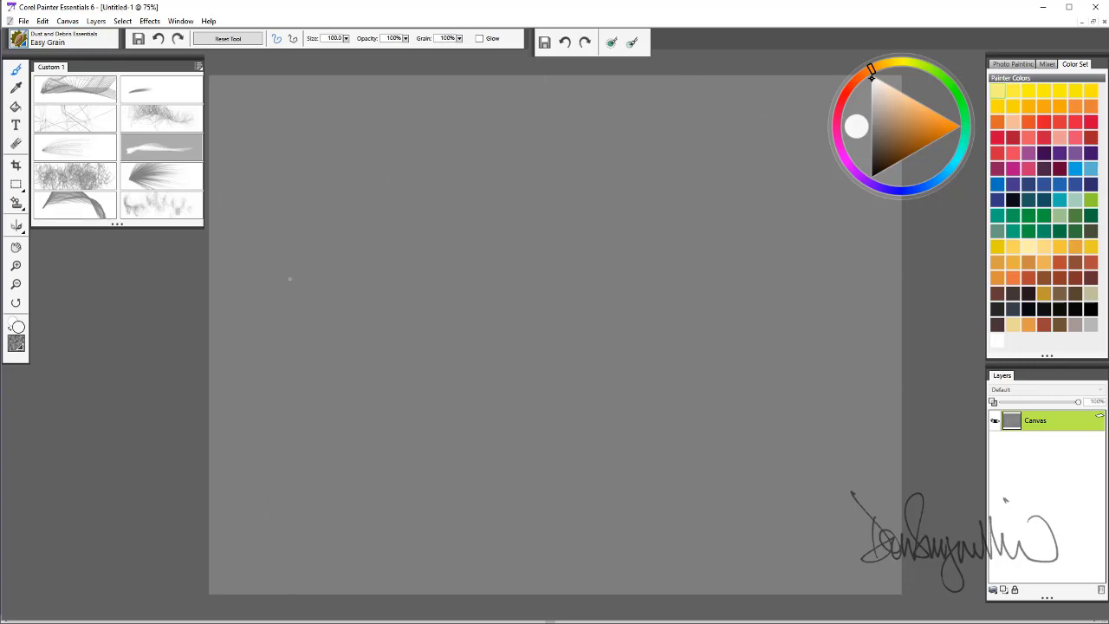
Step: Make Ethereal the current brush and paint a diagonal stroke with it
{"action": "left_click", "coordinate": [160, 148]}
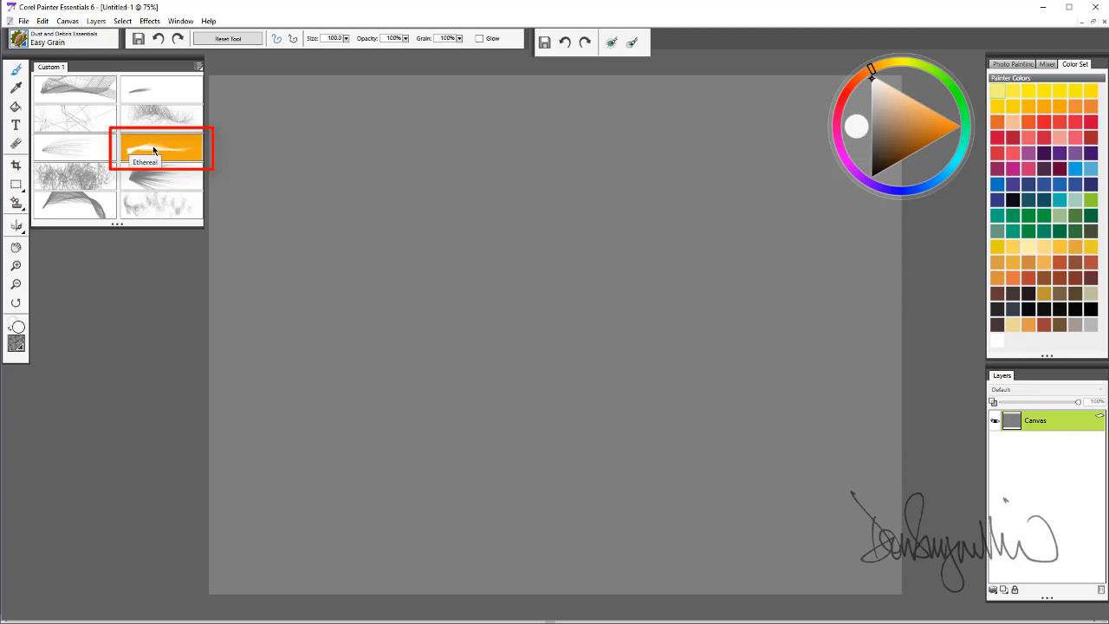
{"action": "left_click", "coordinate": [161, 148]}
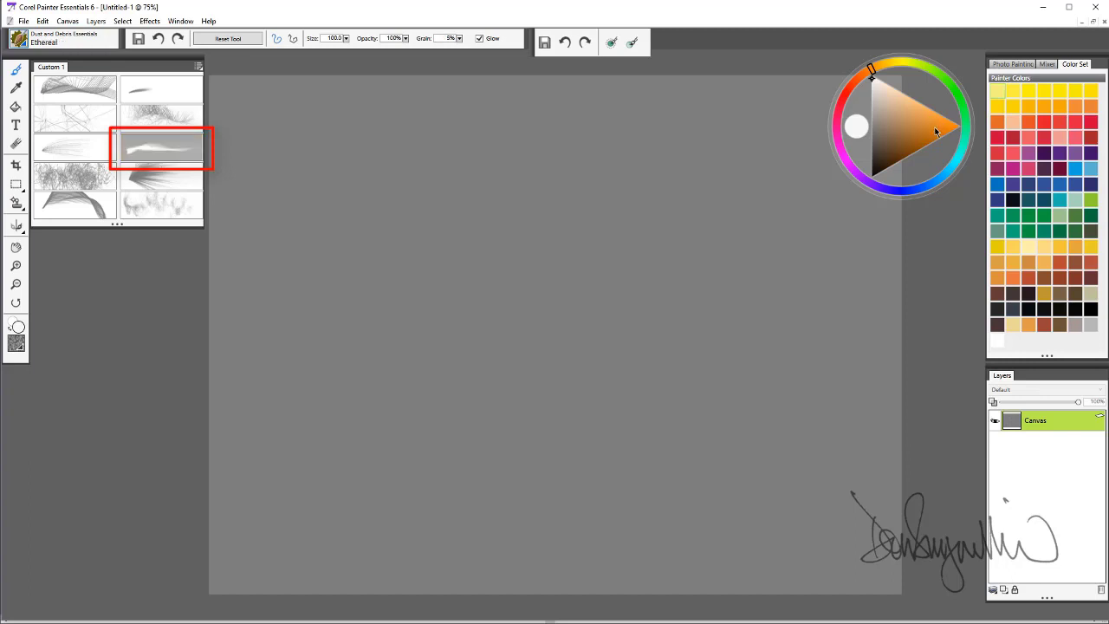
{"action": "left_click_drag", "start_coordinate": [399, 503], "coordinate": [658, 164]}
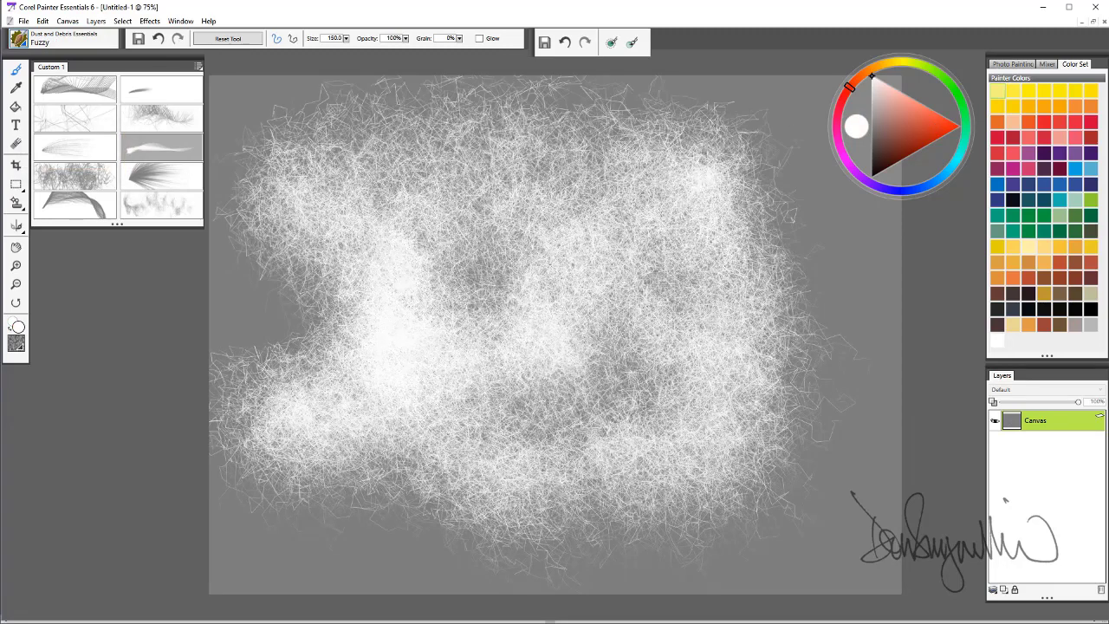
Step: Switch from Fuzzy to the Scratchy brush after the canvas is cleared
{"action": "left_click", "coordinate": [160, 182]}
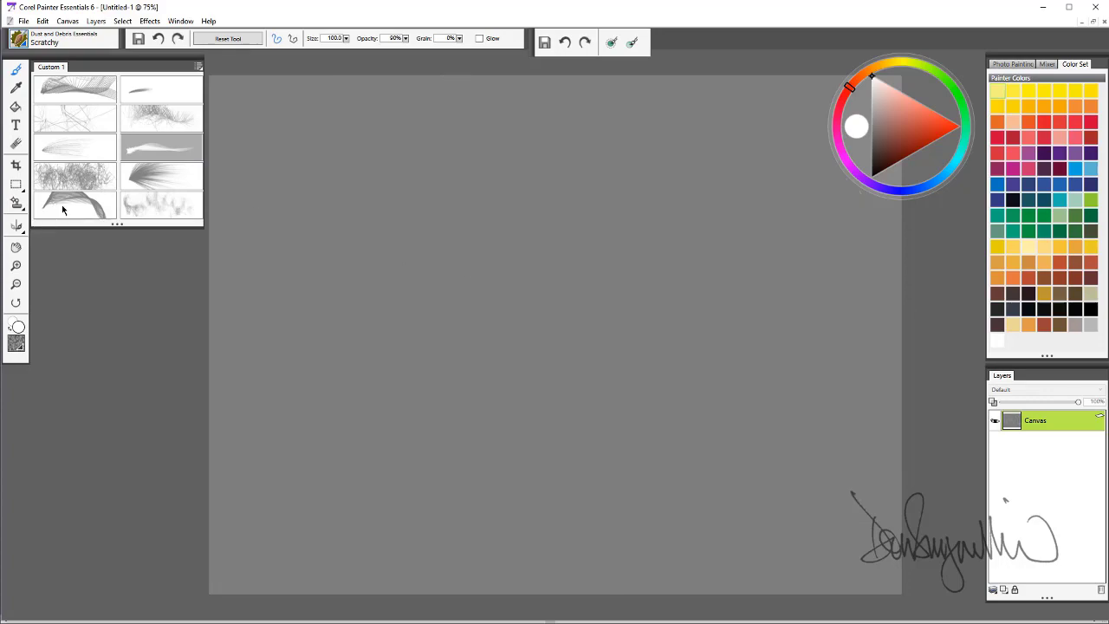
Step: Select Scratchy, then make Wild Grain the current Dust and Debris brush
{"action": "left_click", "coordinate": [73, 201]}
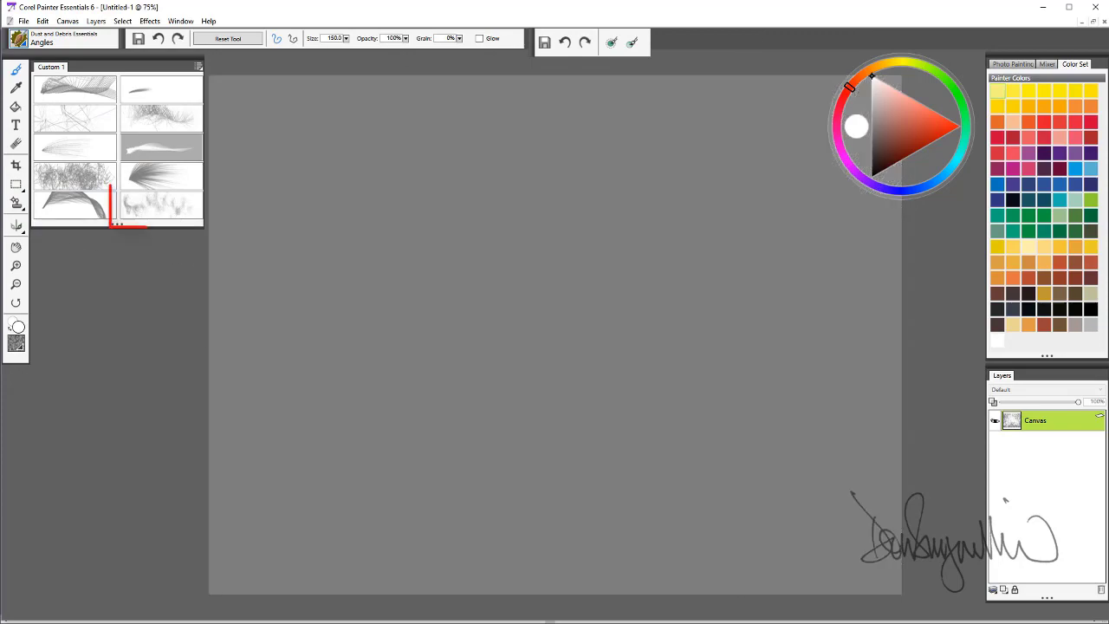
{"action": "left_click", "coordinate": [161, 205]}
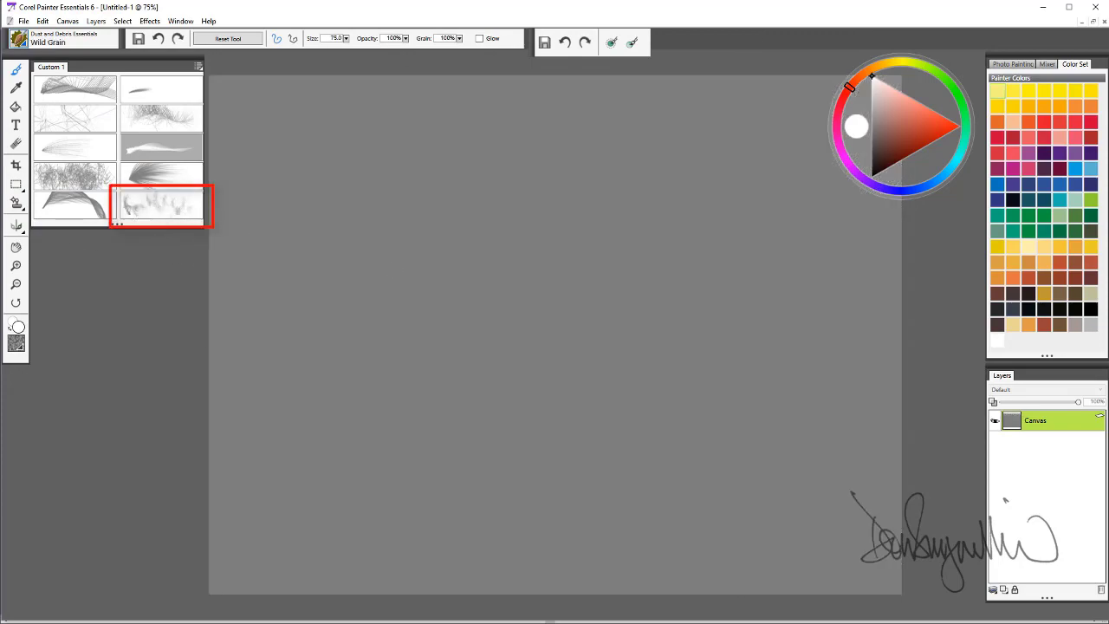